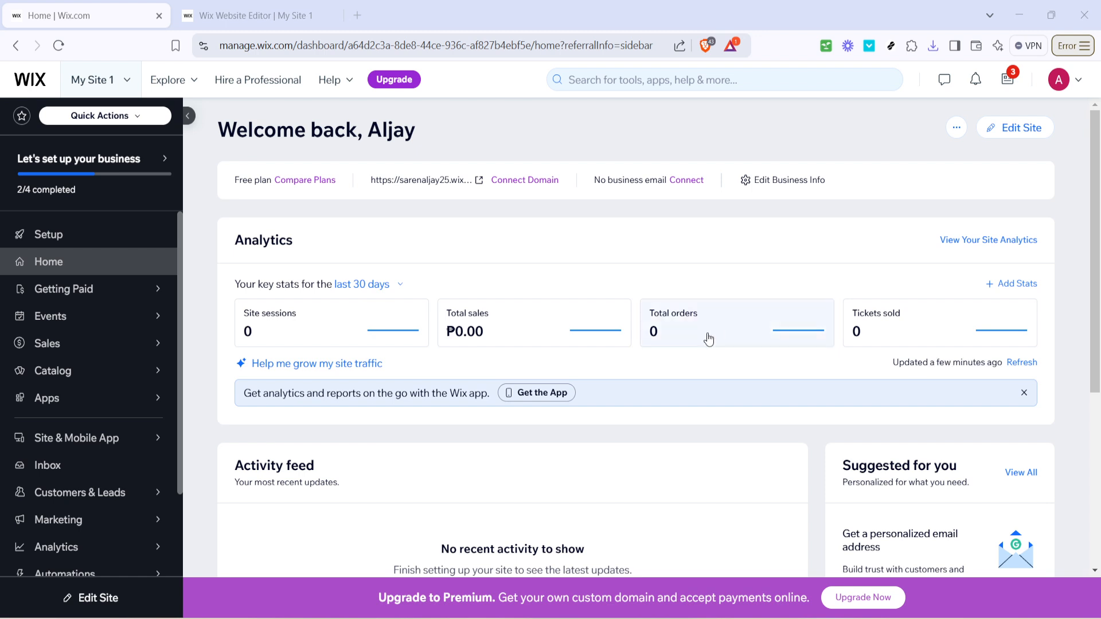
mouse_move(90, 492)
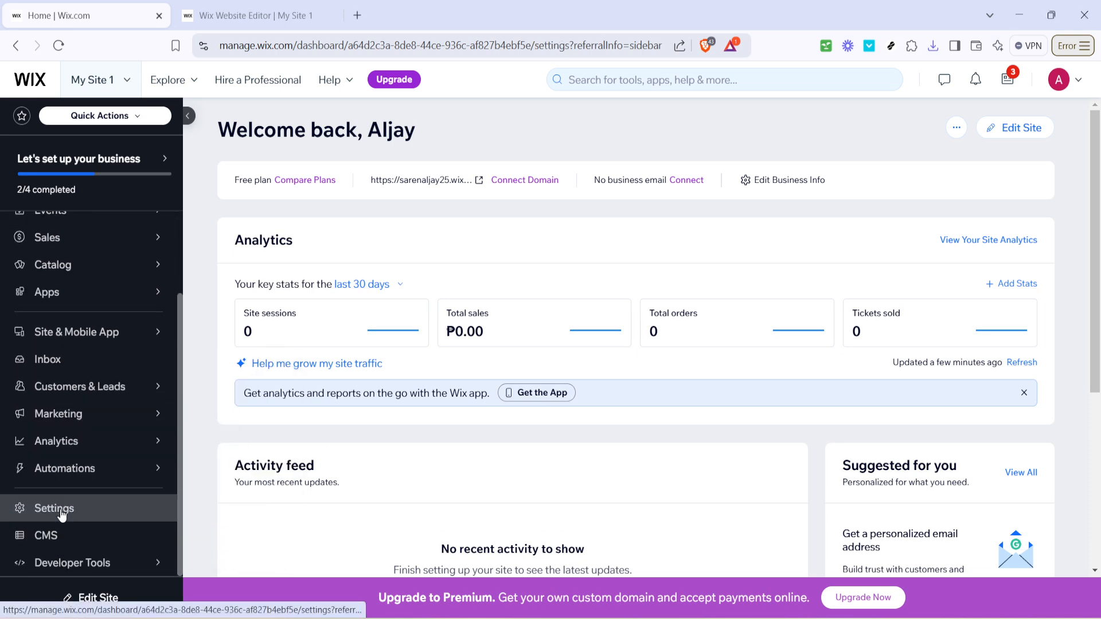
Go from the dashboard into Settings and choose Shipping, delivery & fulfillment
click(54, 508)
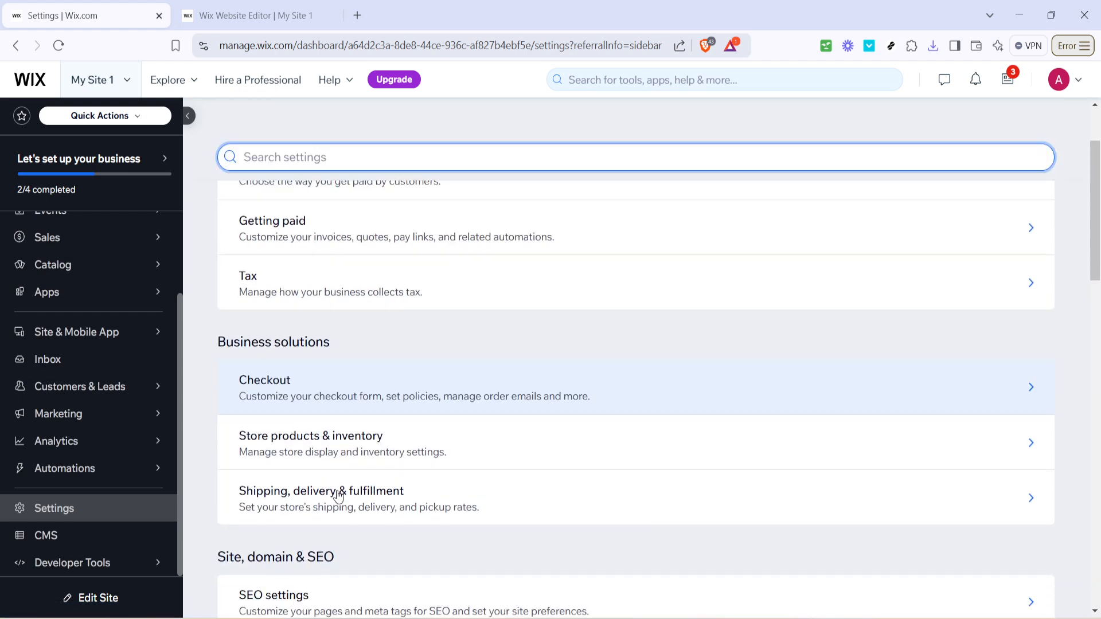
click(321, 497)
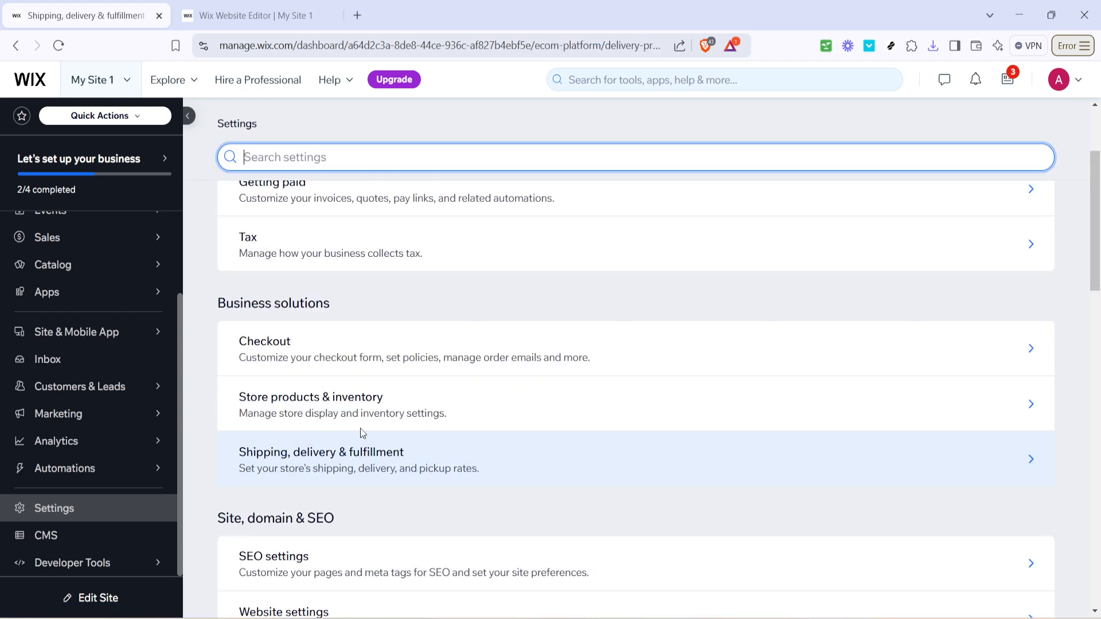
Load the Shipping, Delivery & Fulfillment page showing Domestic (Philippines) and International regions
click(321, 458)
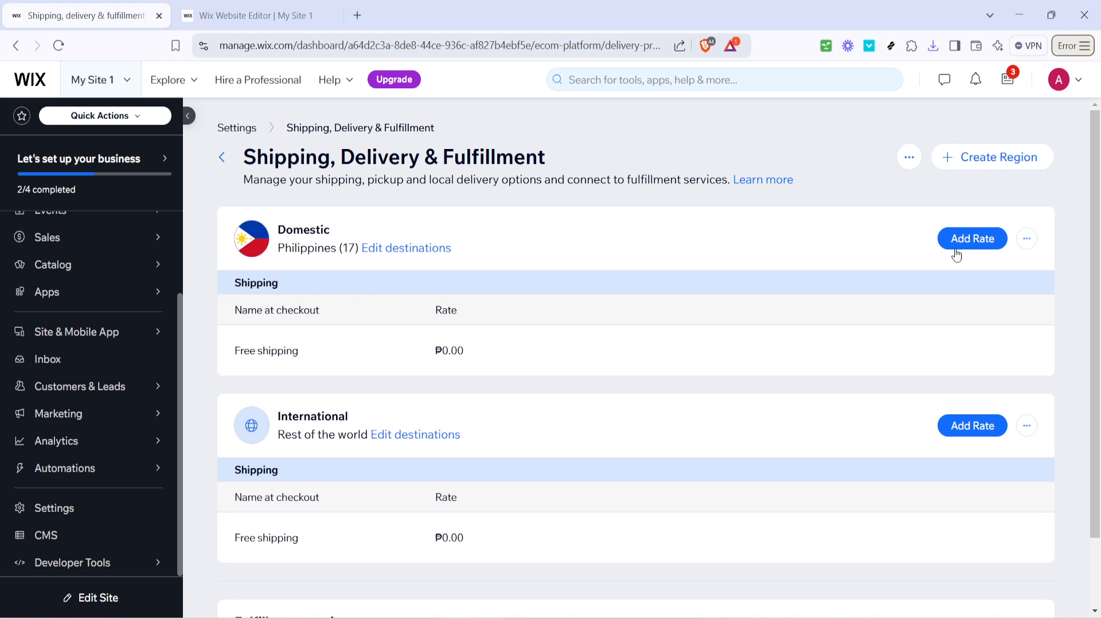
mouse_move(805, 449)
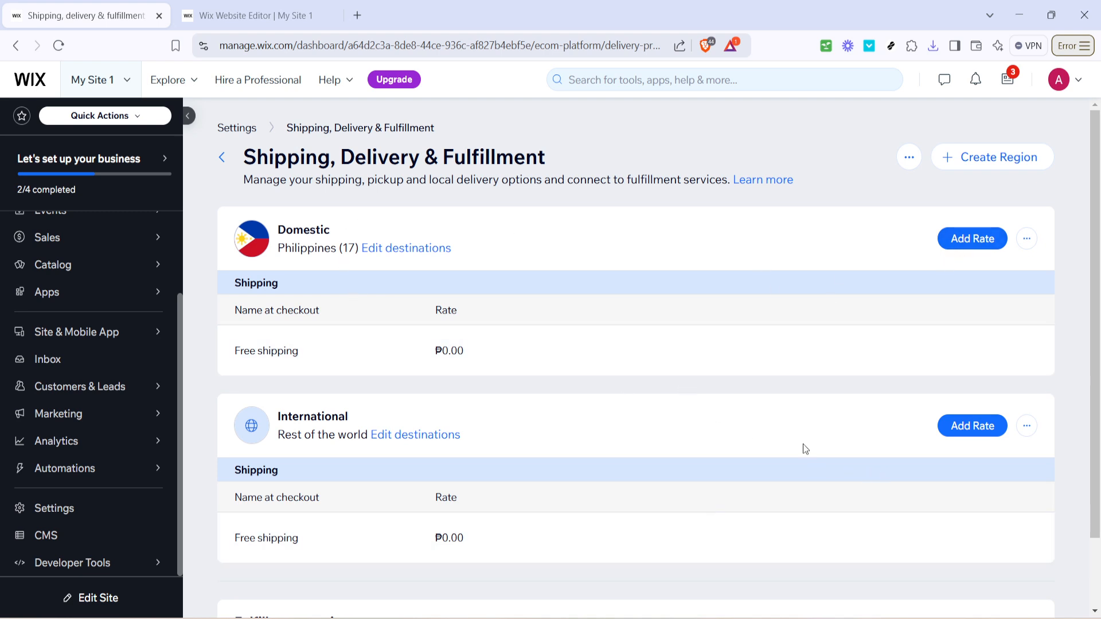
mouse_move(415, 353)
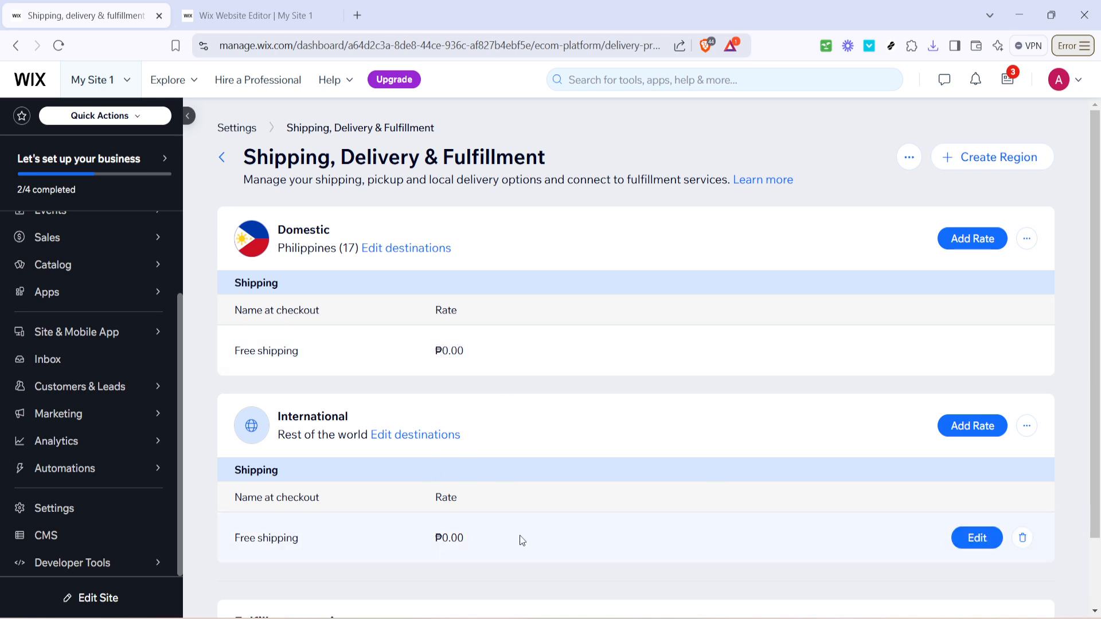
mouse_move(774, 447)
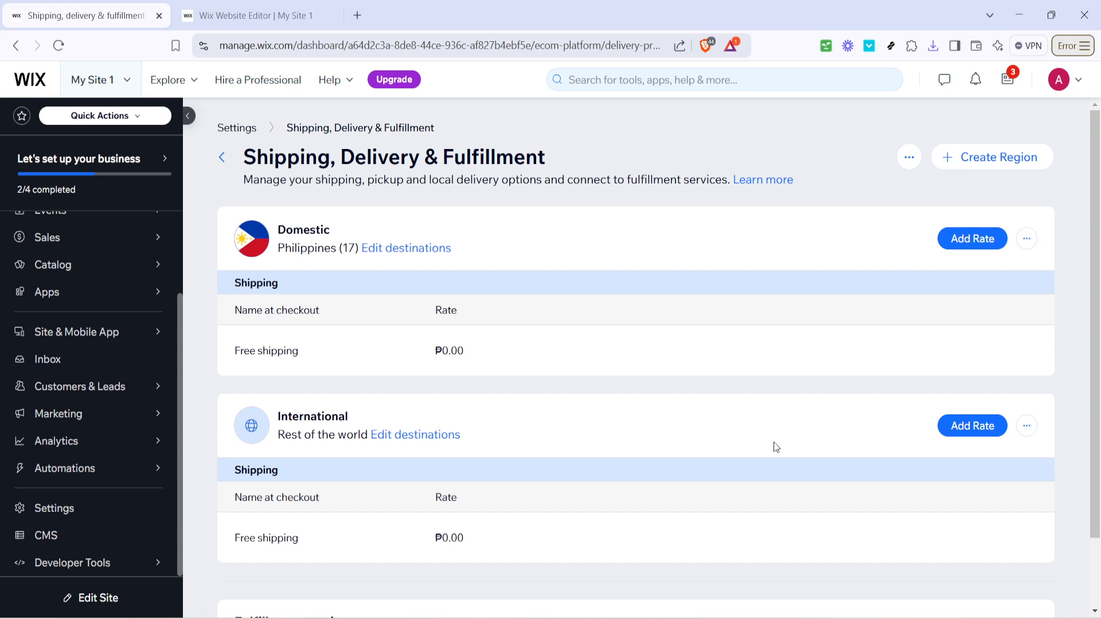
mouse_move(729, 391)
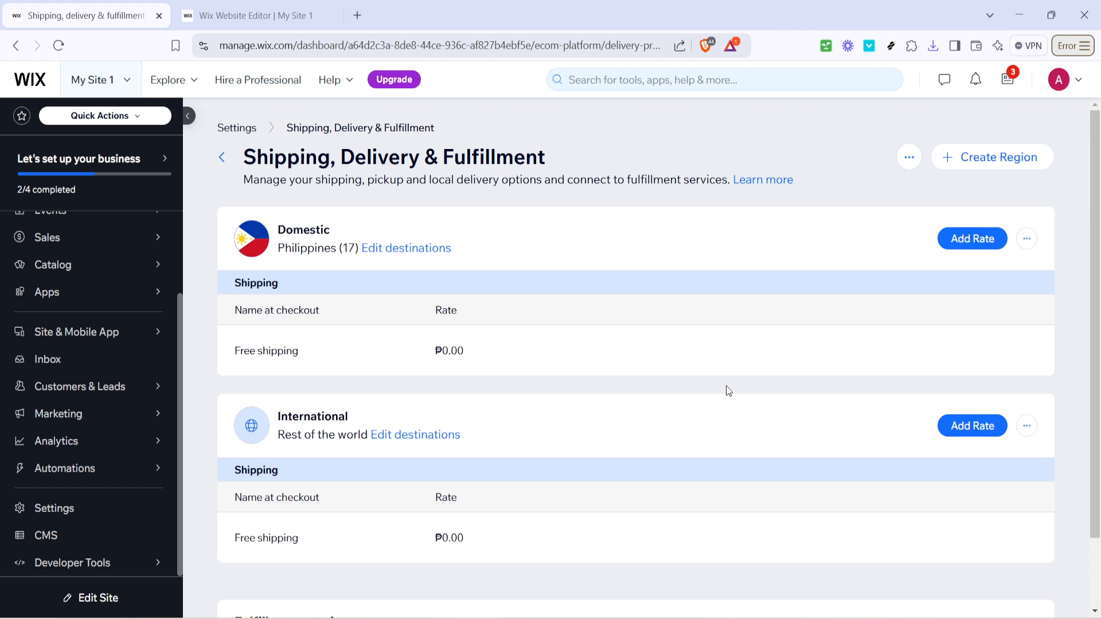
mouse_move(719, 273)
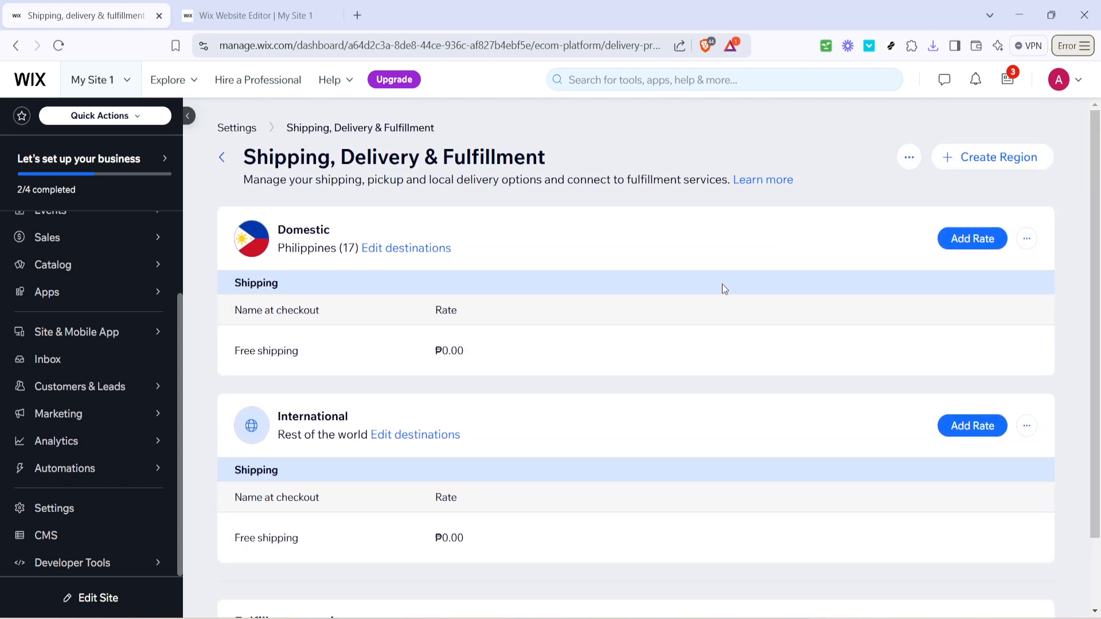
Start a new shipping region and name it 'America'
click(991, 157)
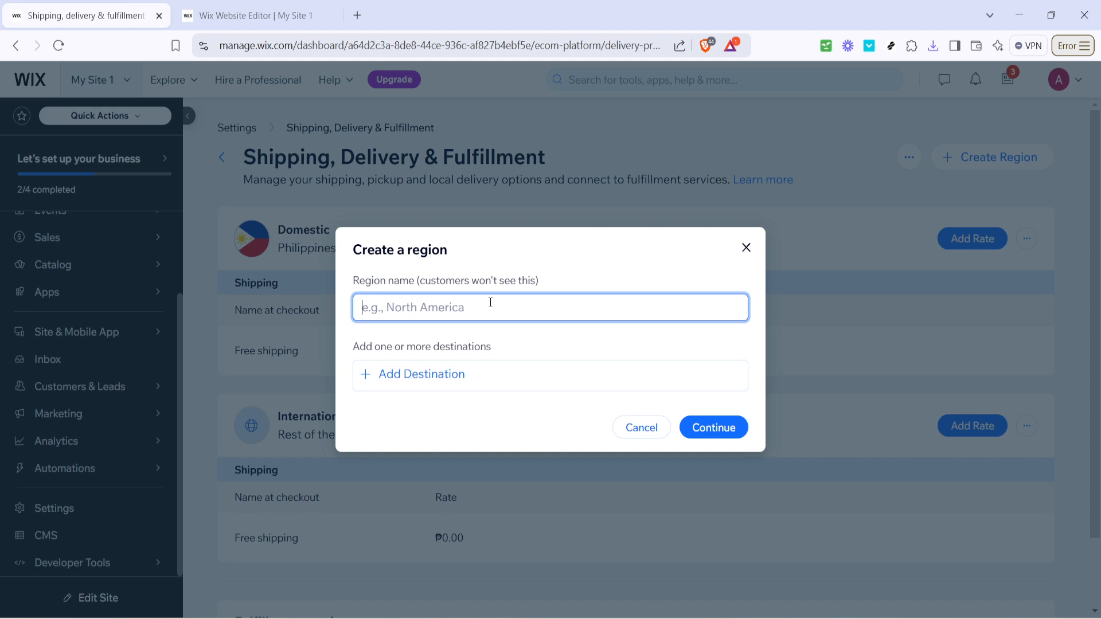
text(A)
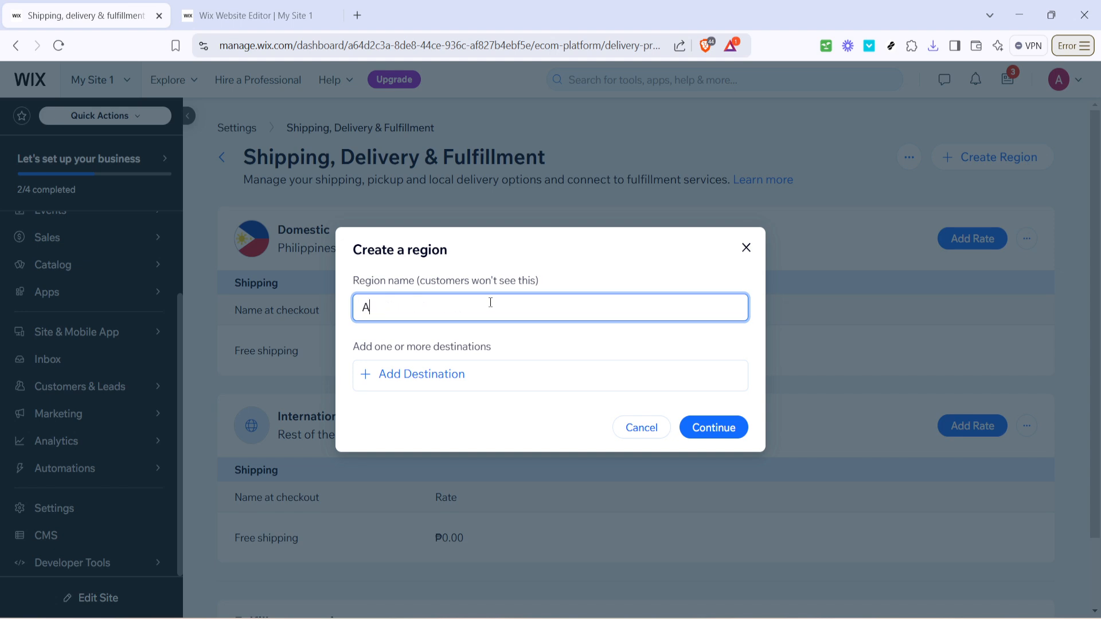
text(merica)
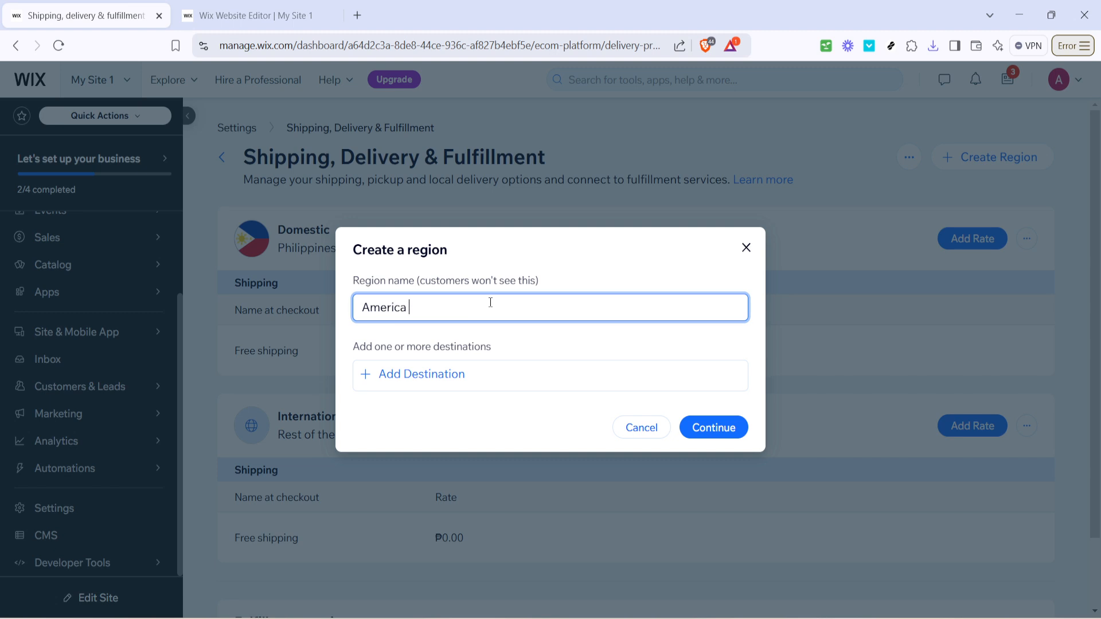
Add United States as the region's destination and continue to its shipping rate
click(419, 373)
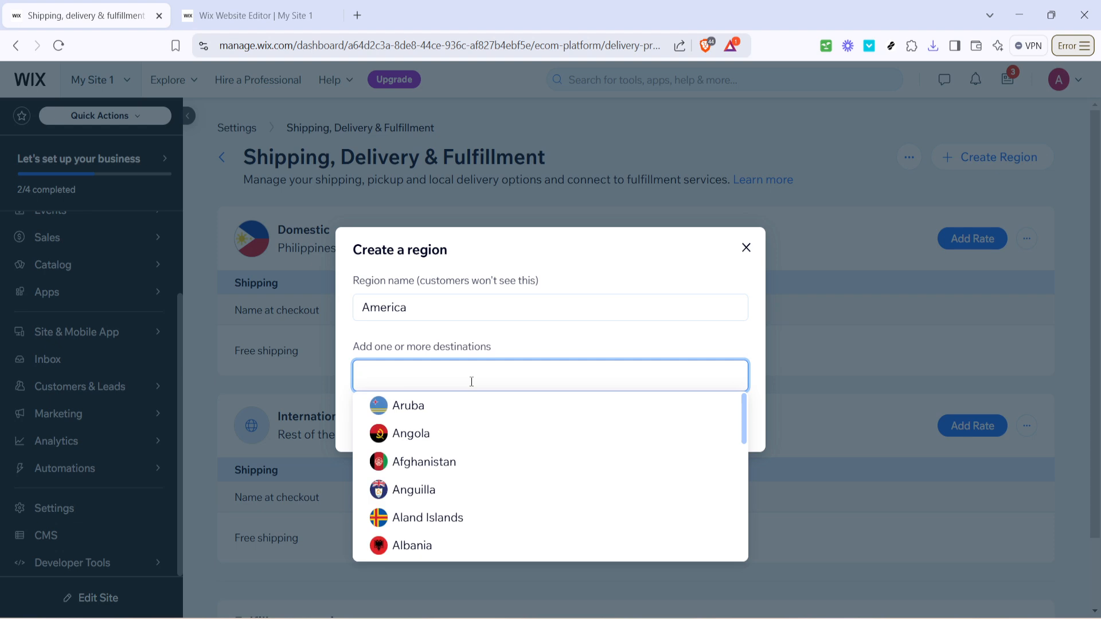
text(Uni)
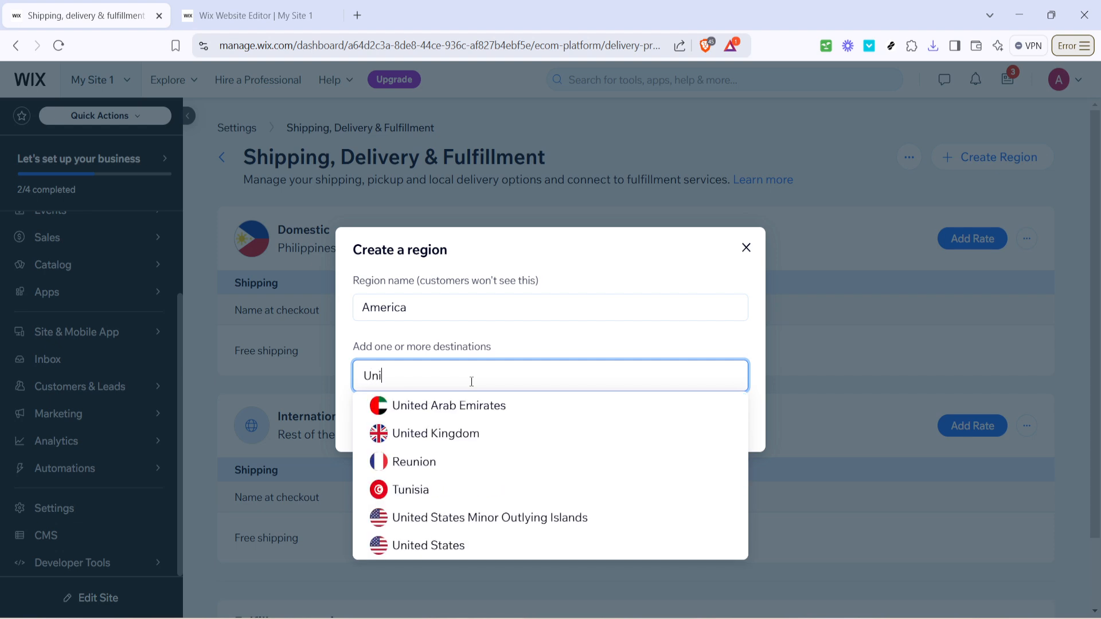
mouse_move(449, 546)
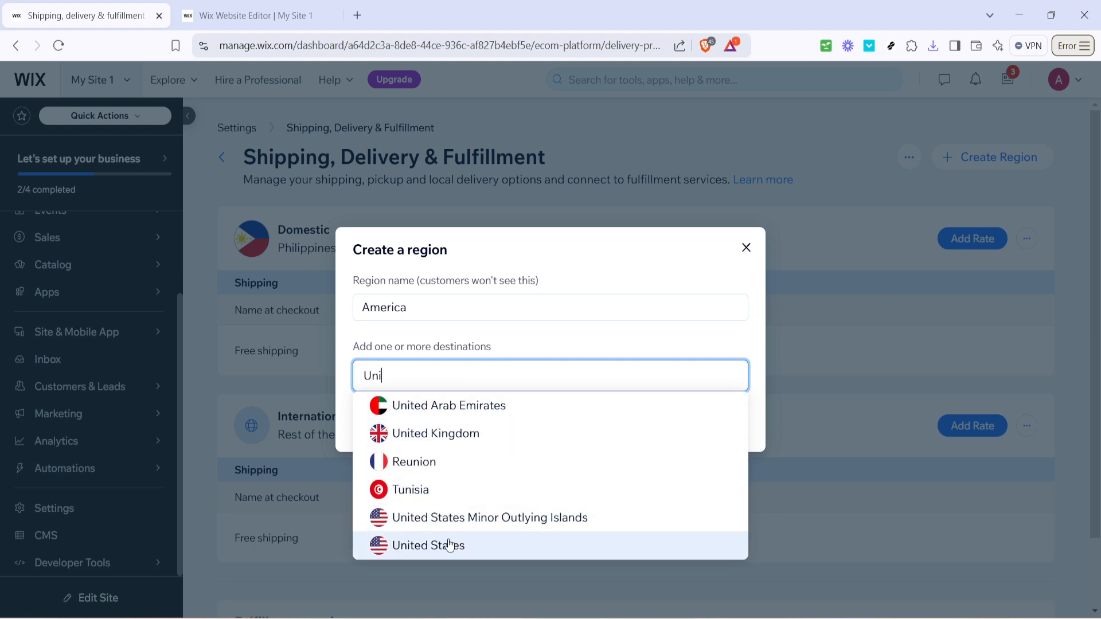
click(429, 545)
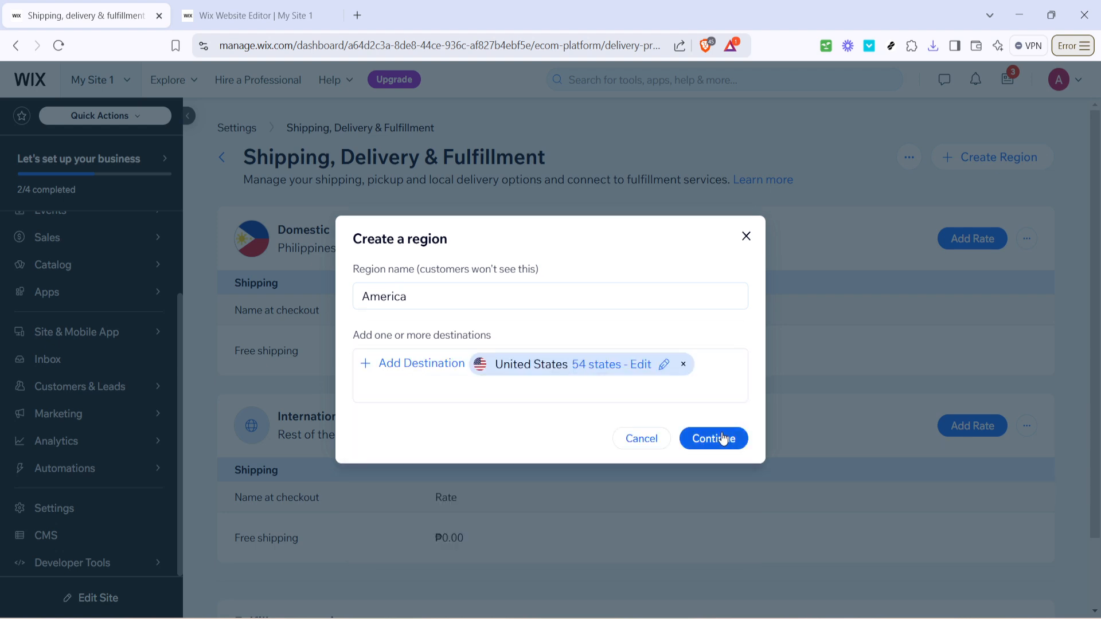
click(714, 438)
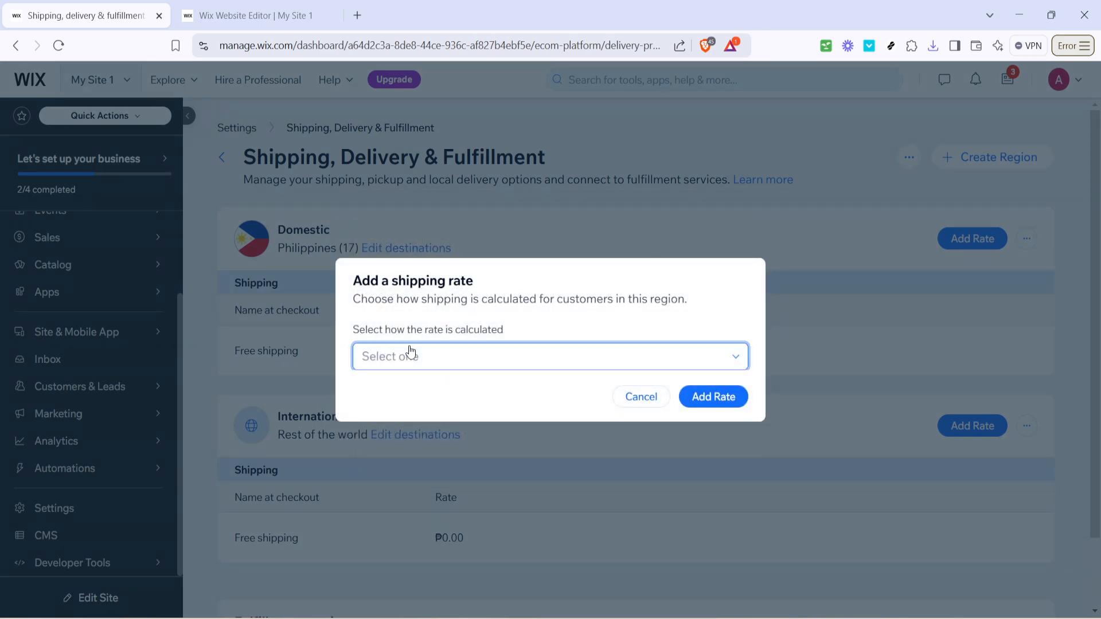
Set the new rate's calculation method to Free shipping
click(549, 356)
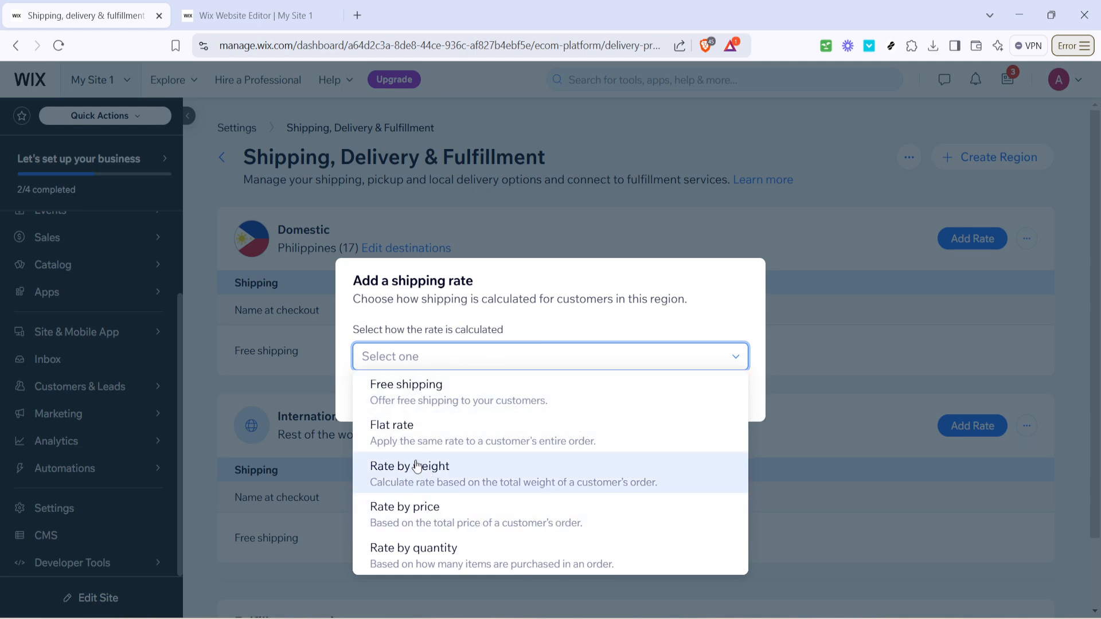
mouse_move(546, 397)
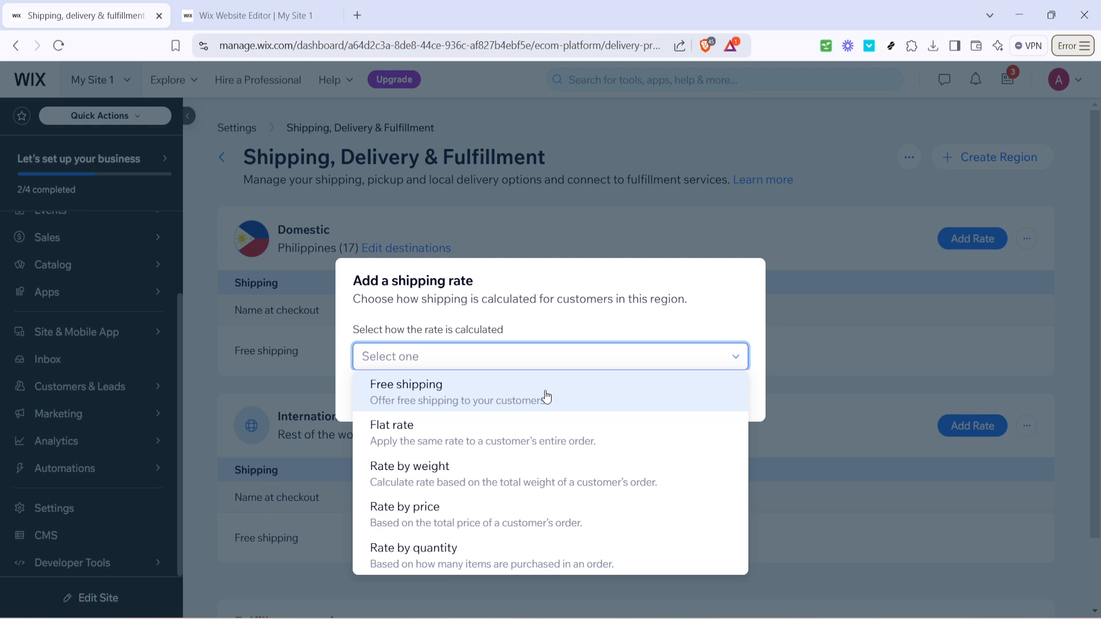
mouse_move(501, 468)
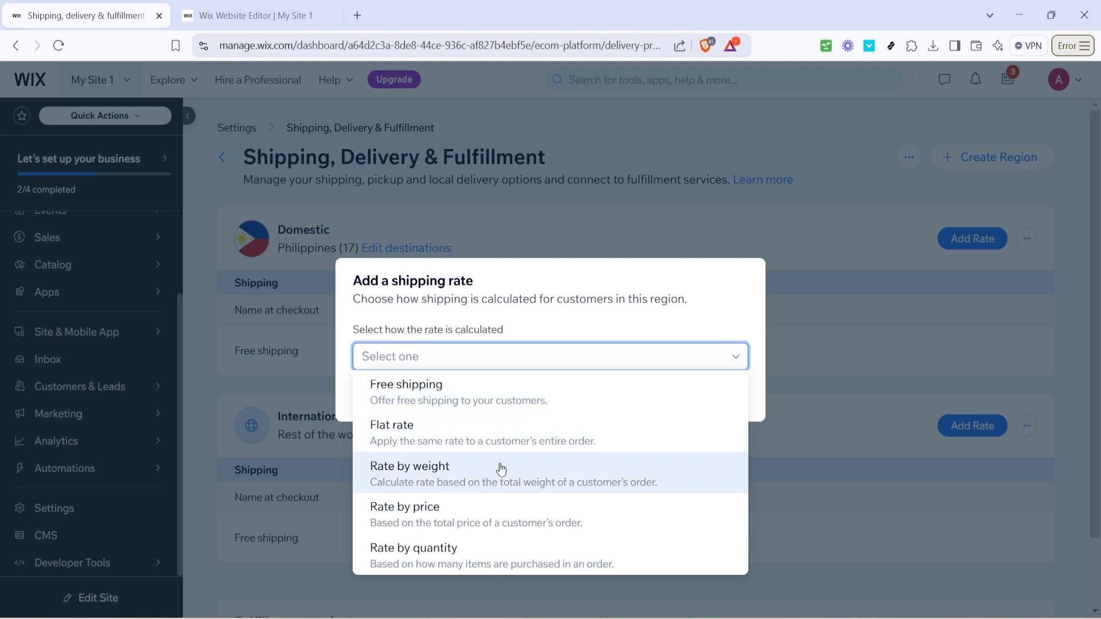
mouse_move(371, 411)
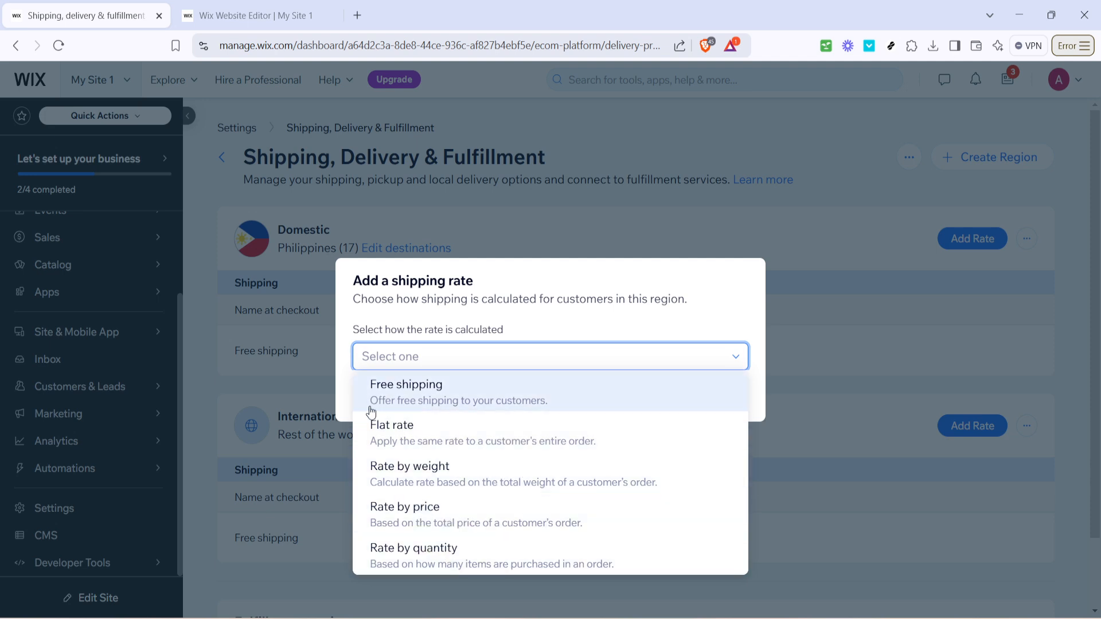
mouse_move(550, 406)
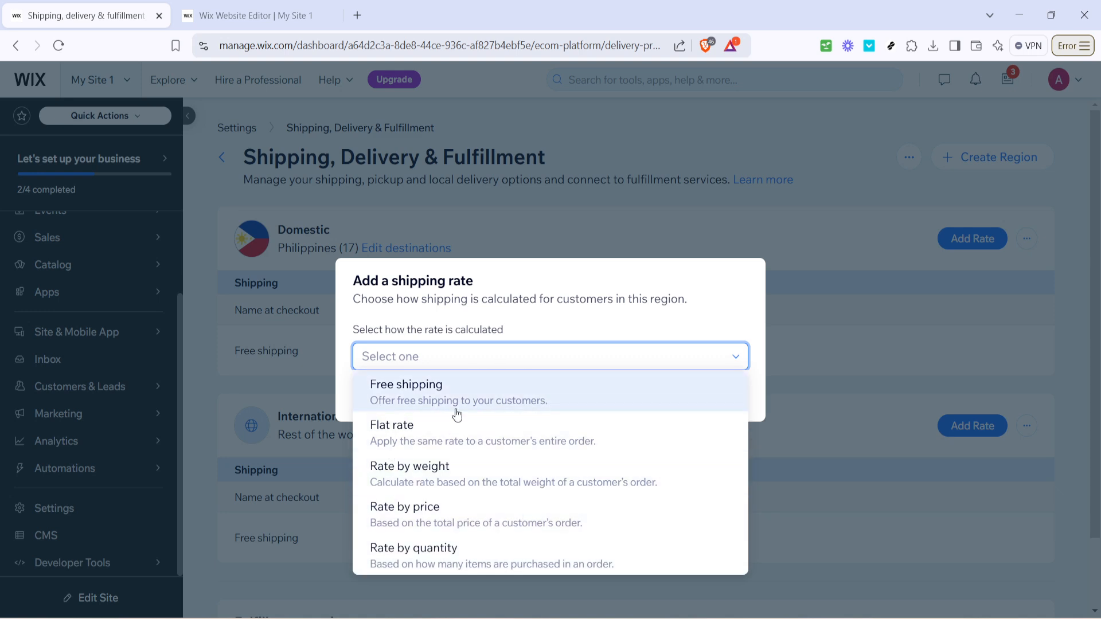
mouse_move(426, 390)
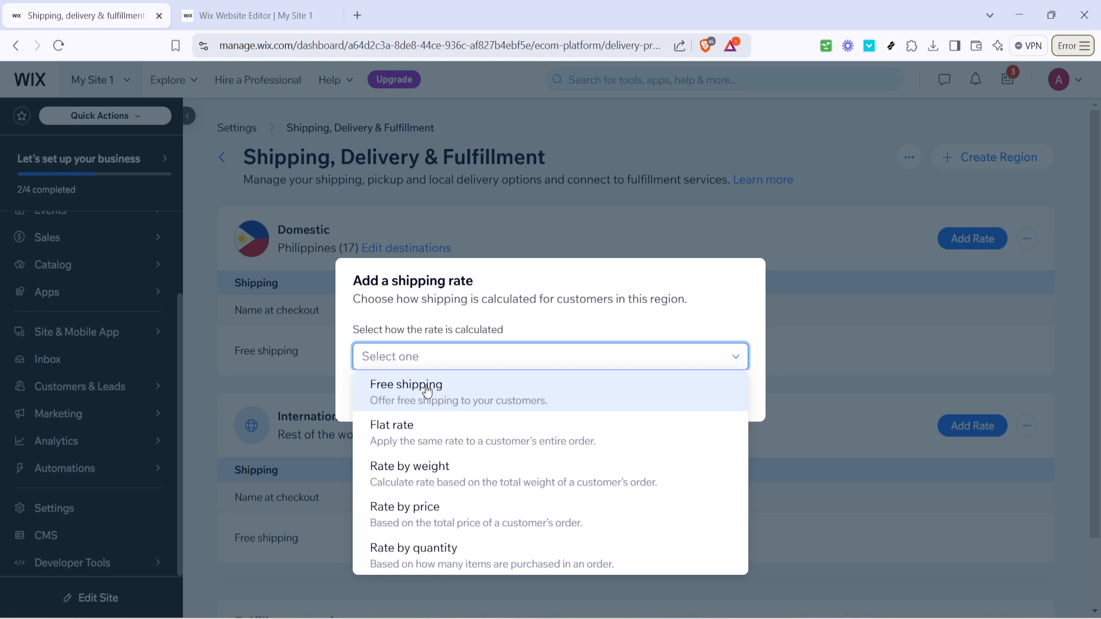
click(406, 385)
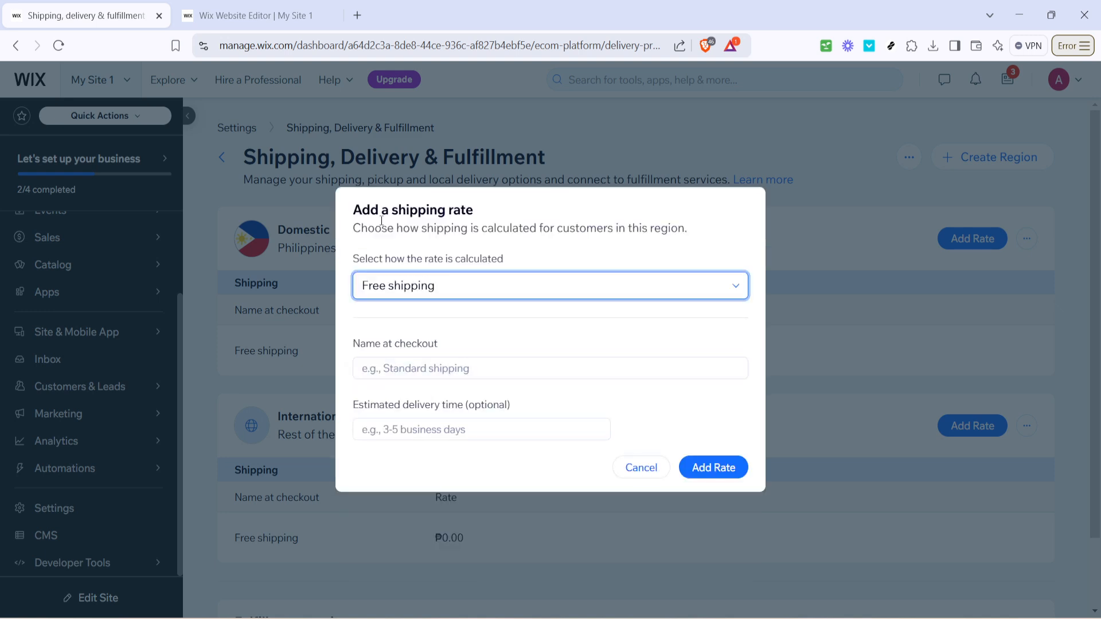
Enter 'Shipping' as the rate's name at checkout, leaving delivery time empty
click(549, 368)
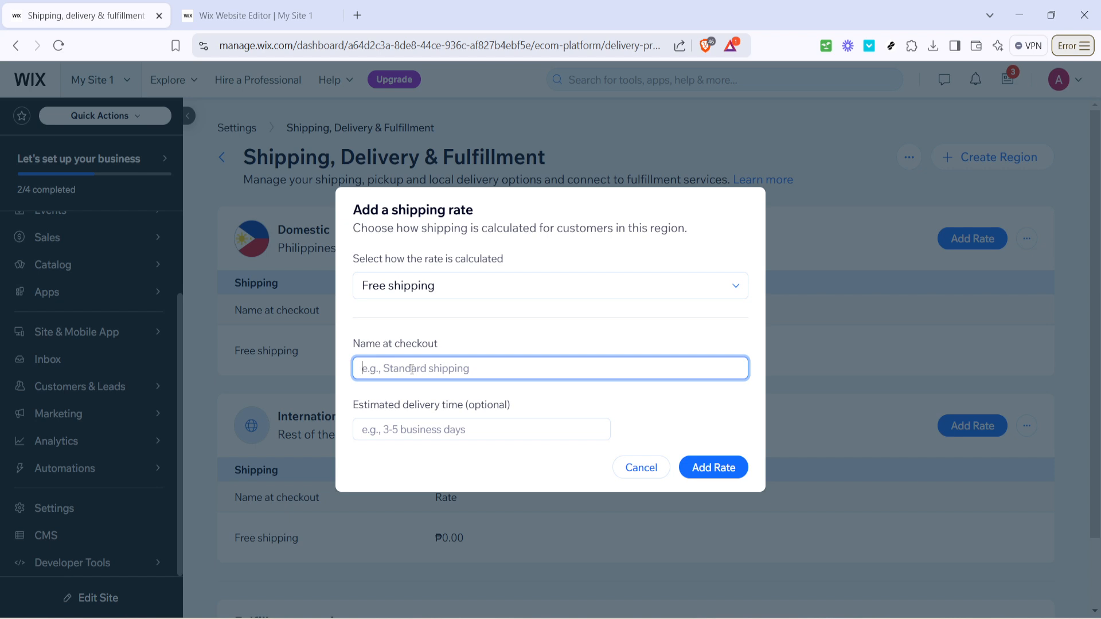
text(Shipp)
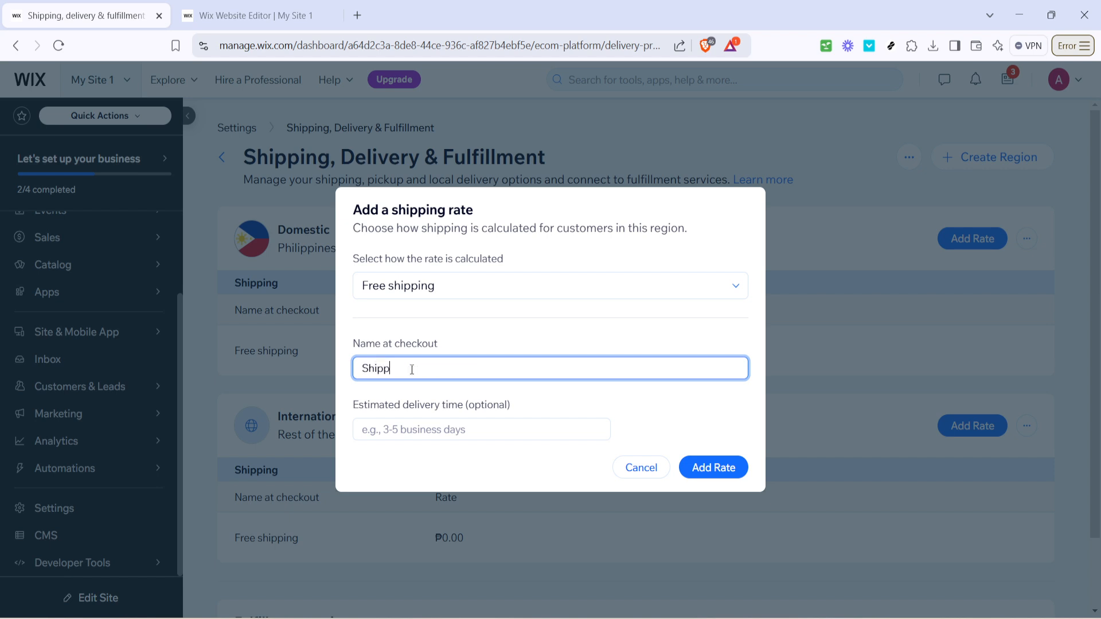
text(ing)
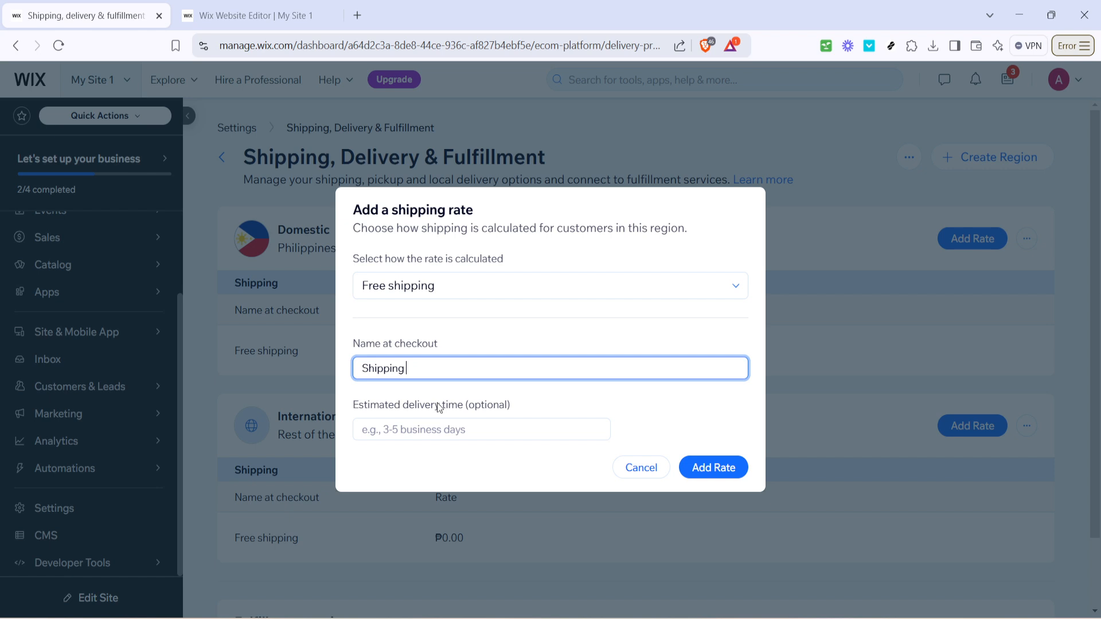
click(481, 429)
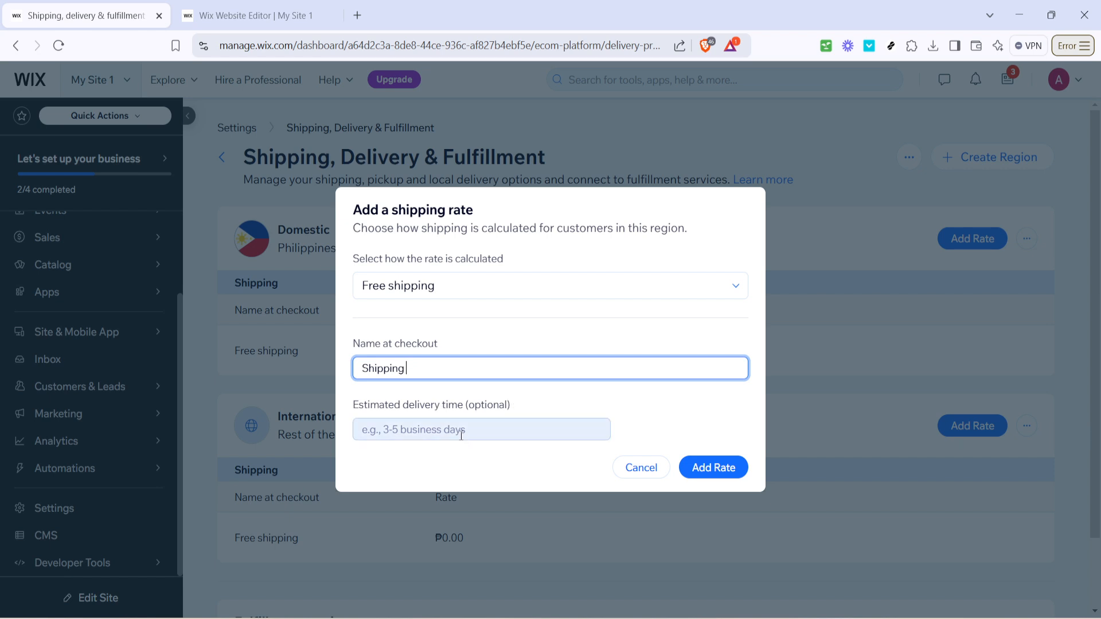